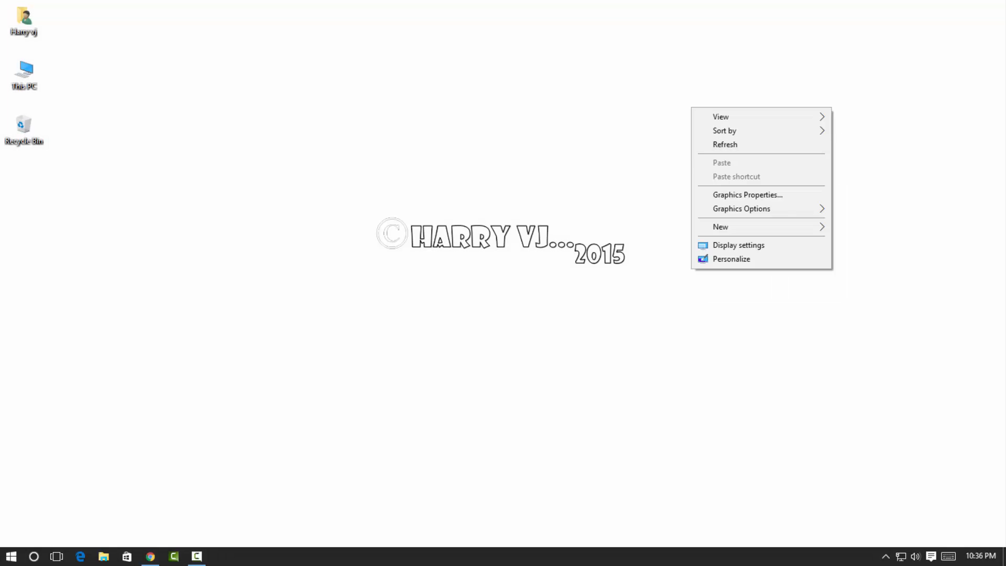
Step: Refresh the desktop, then enter %temp% as the Run dialog location
click(385, 353)
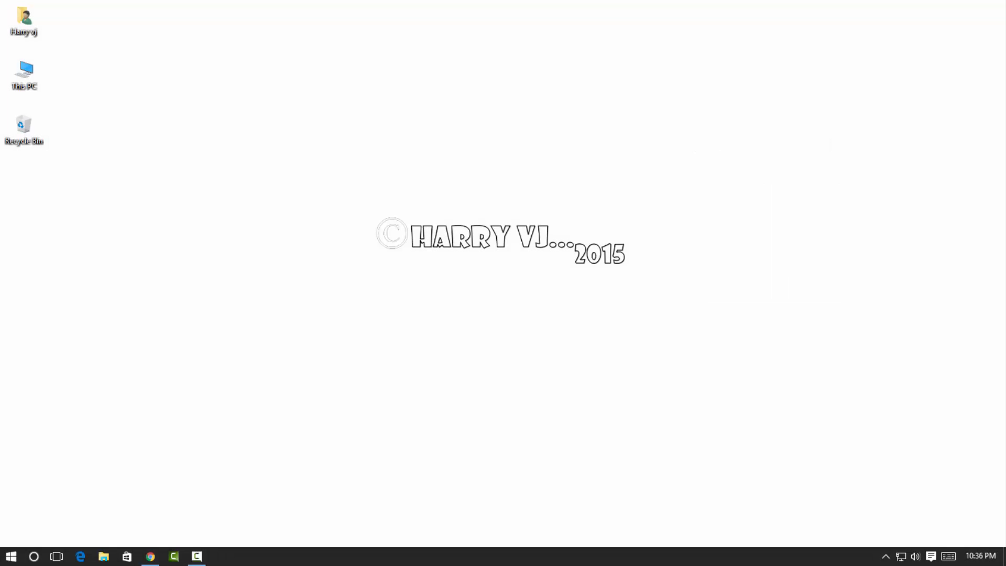
right_click(697, 128)
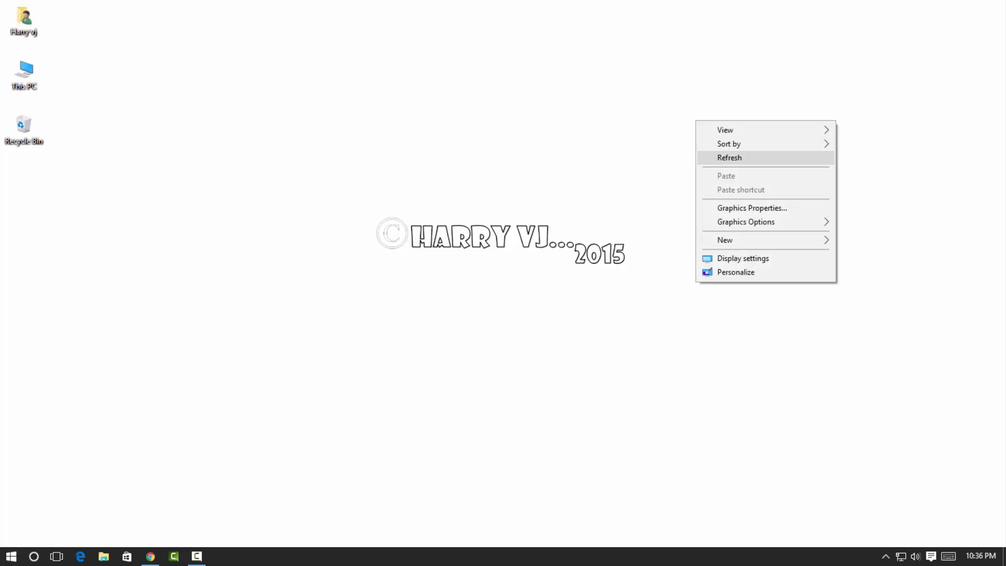
click(729, 158)
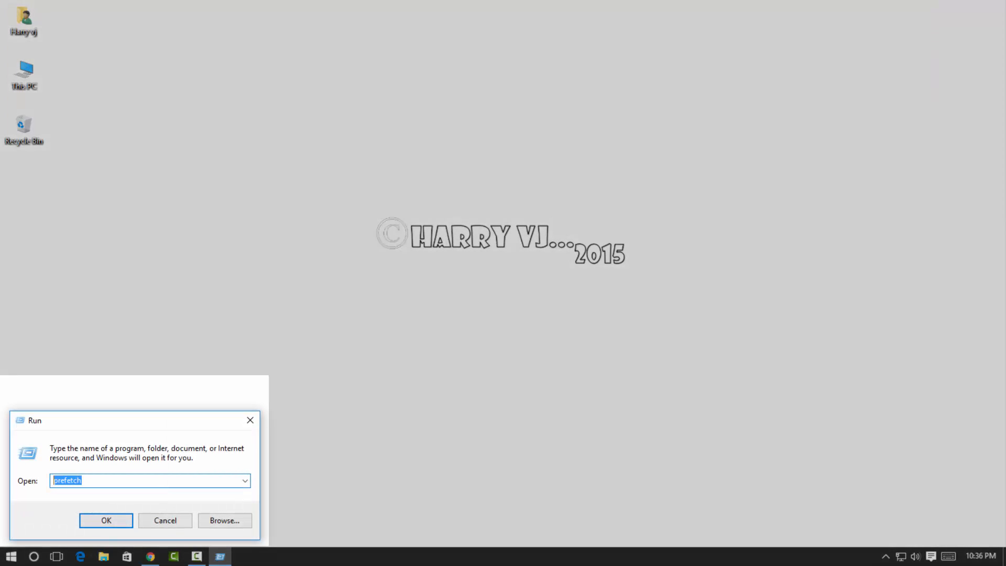
text(%te)
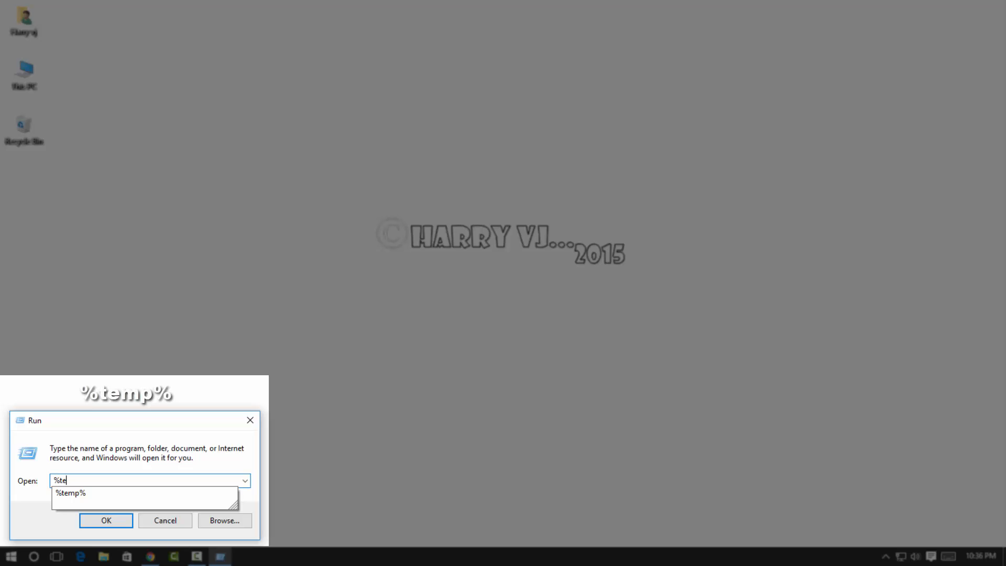
text(mp%)
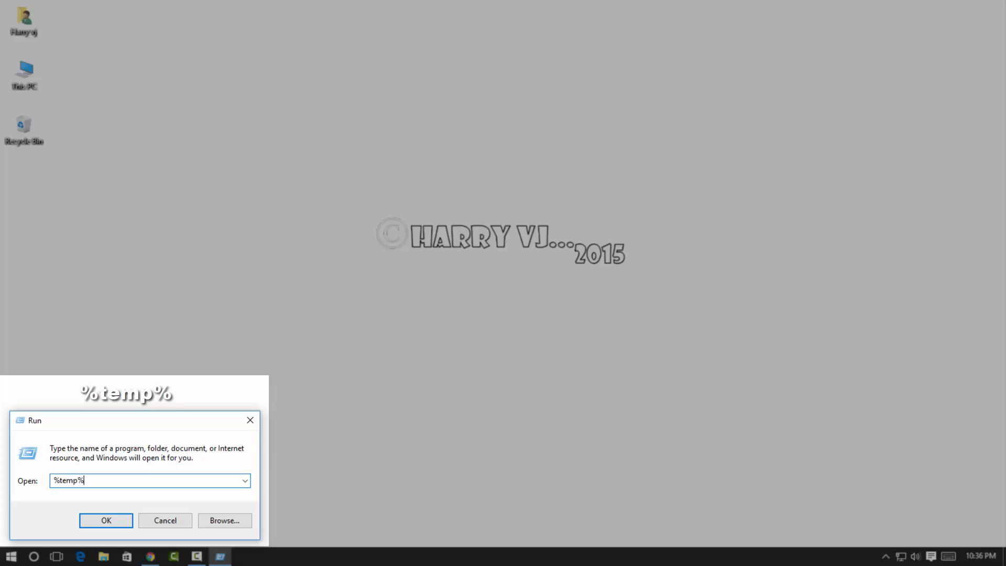
Step: Open the Temp folder and select all 58 items for permanent deletion
click(106, 521)
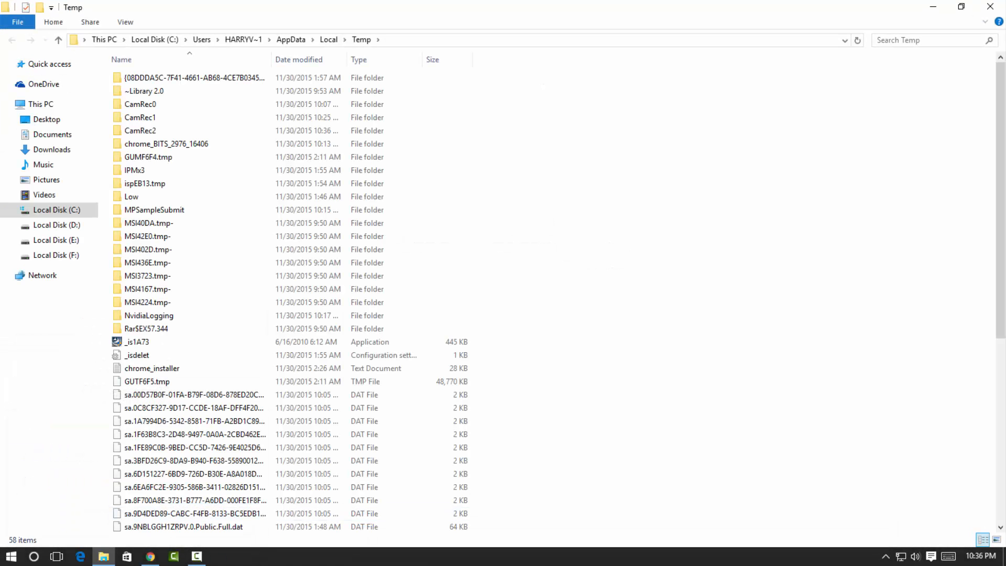
scroll(down, 3)
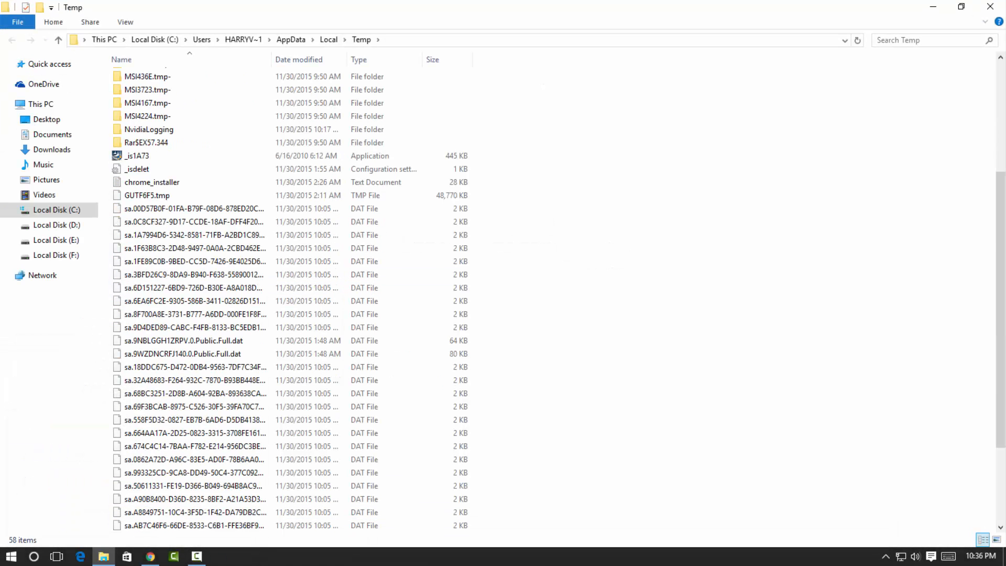
scroll(up, 3)
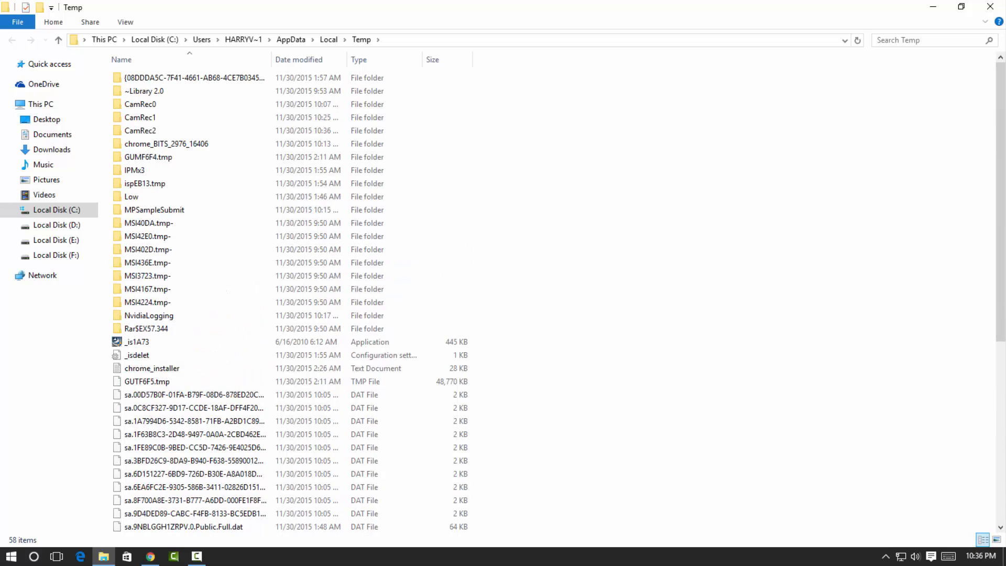
key(ctrl+a)
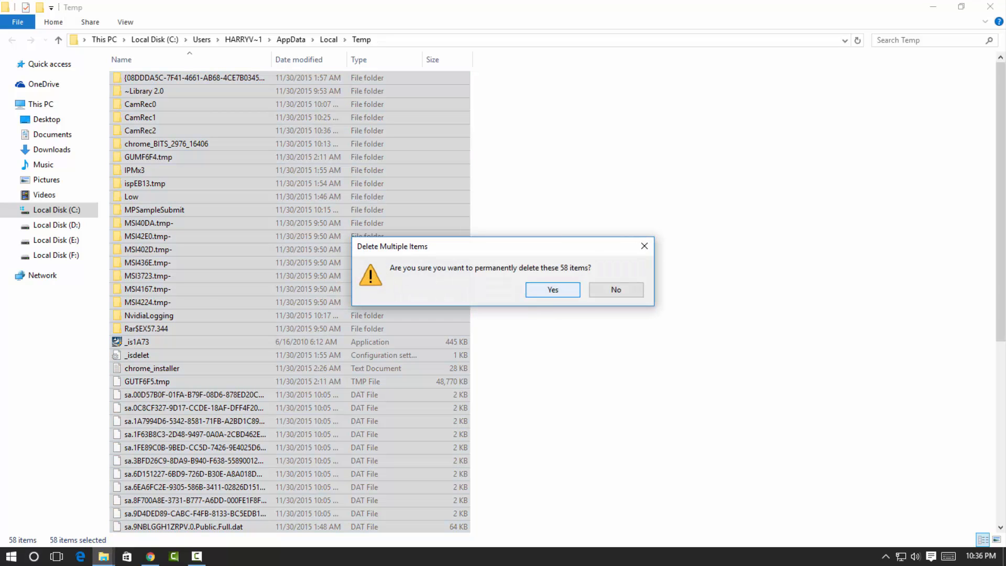
Step: Confirm permanently deleting the 58 Temp items, skipping the in-use CamRec files
click(552, 290)
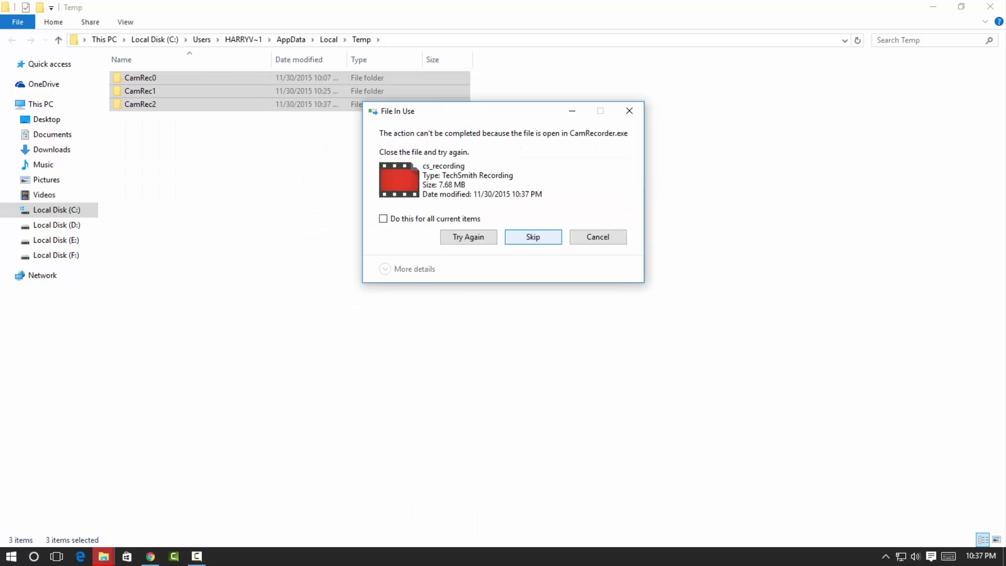
click(532, 237)
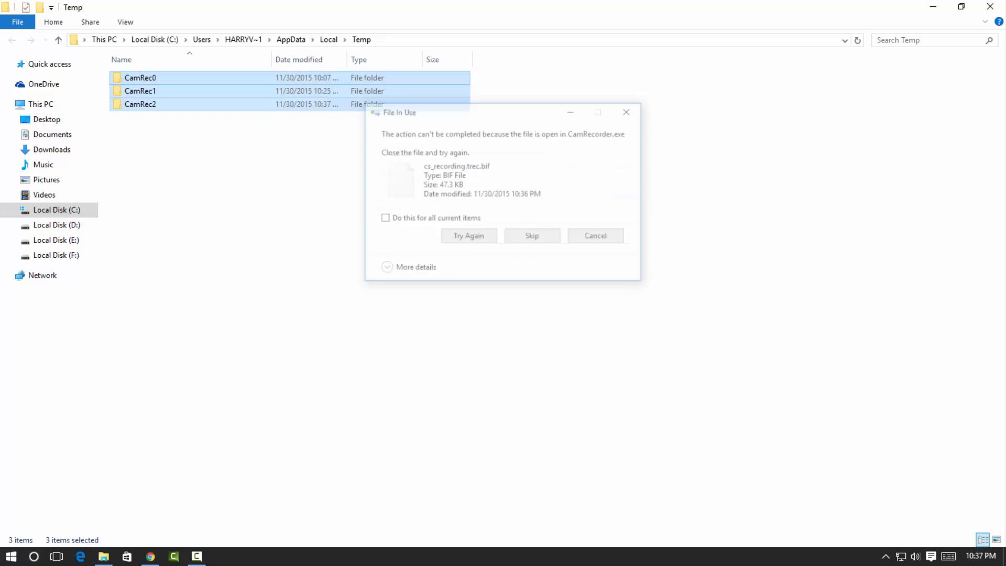
click(594, 235)
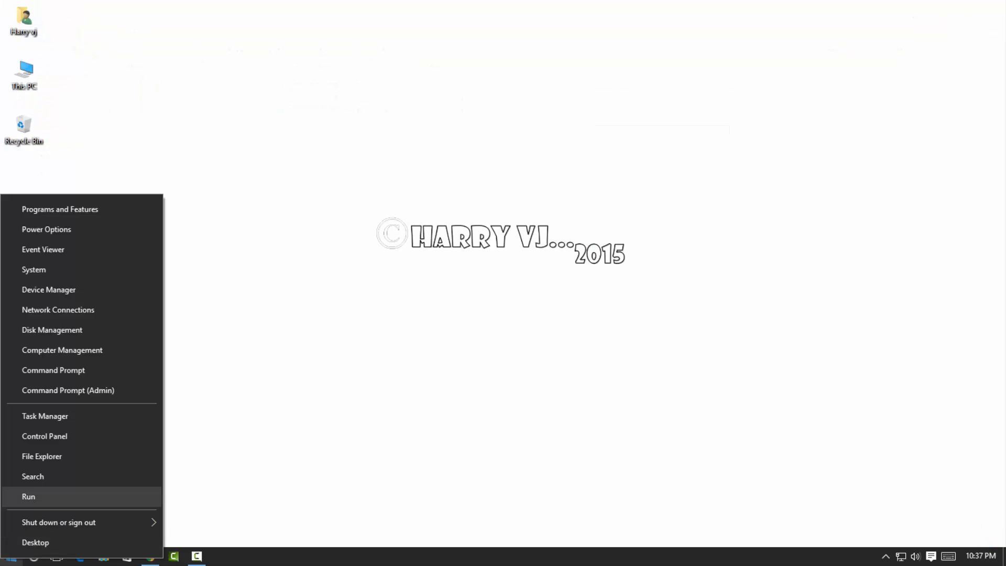
Step: Open the Prefetch folder via Run and select all 225 items for permanent deletion
click(28, 496)
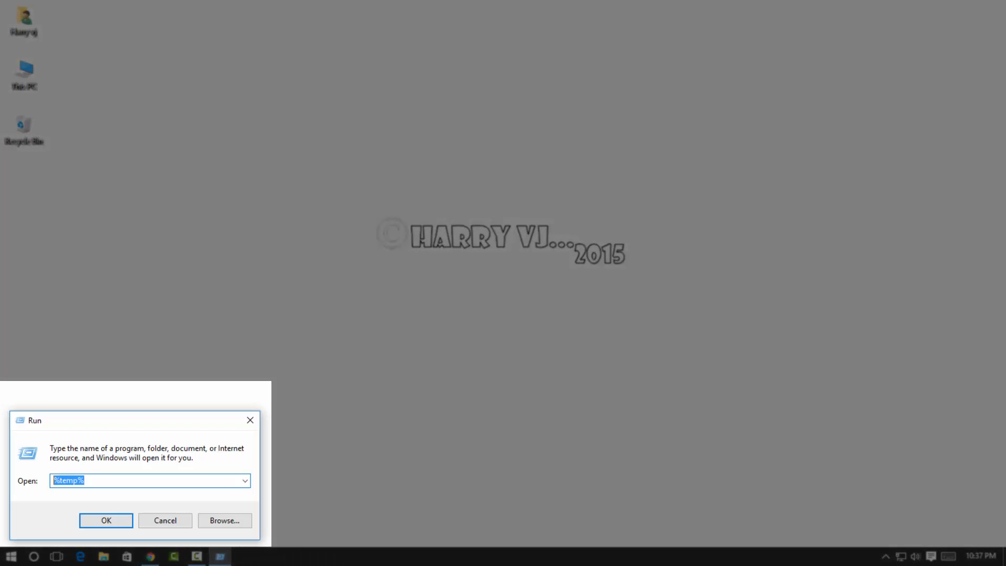
text(pre)
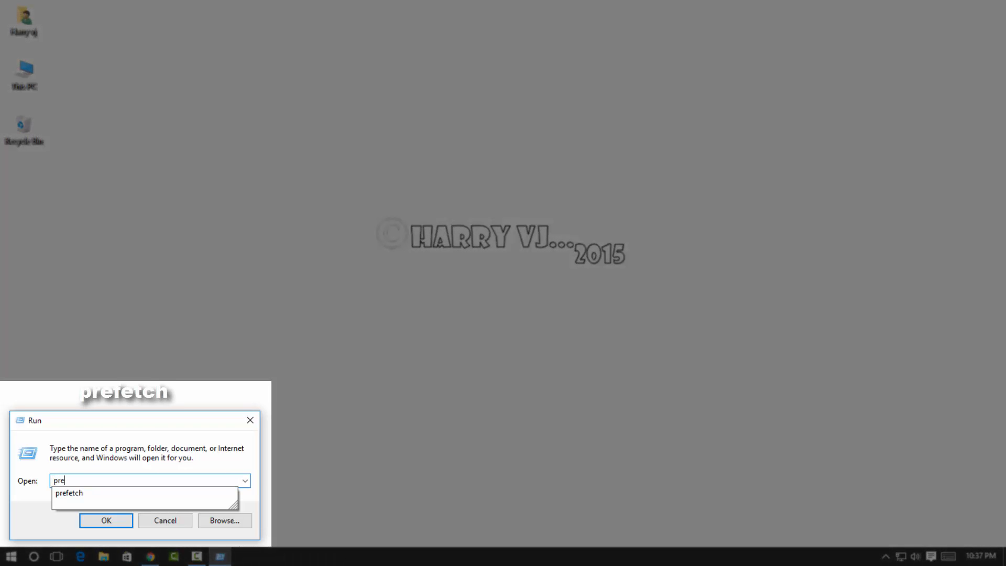
click(69, 493)
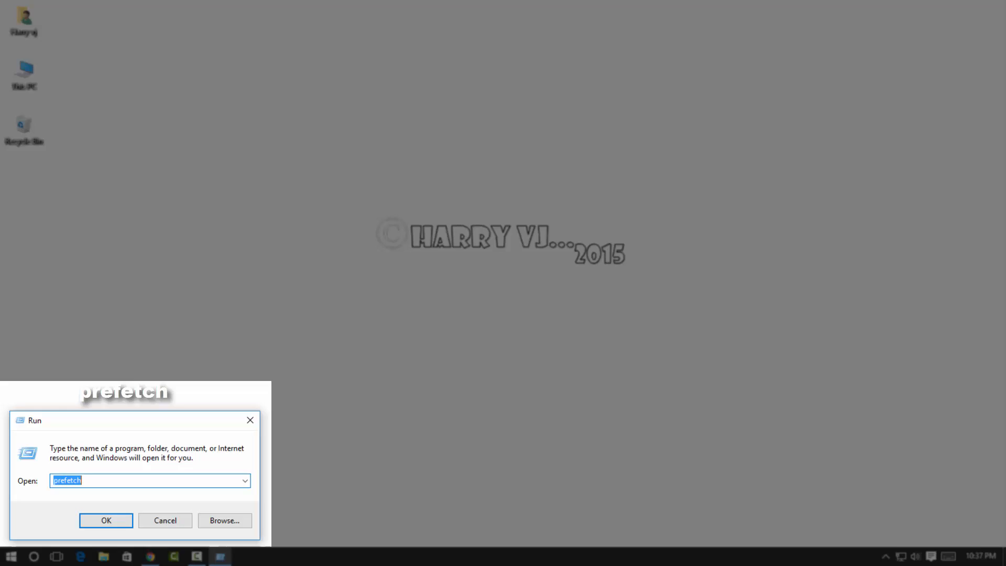
click(105, 521)
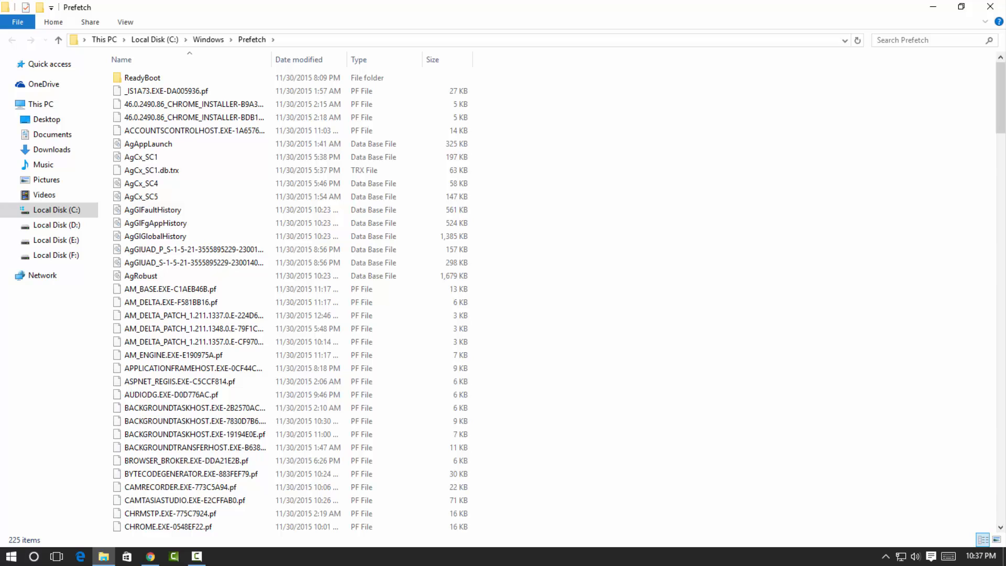
key(ctrl+a)
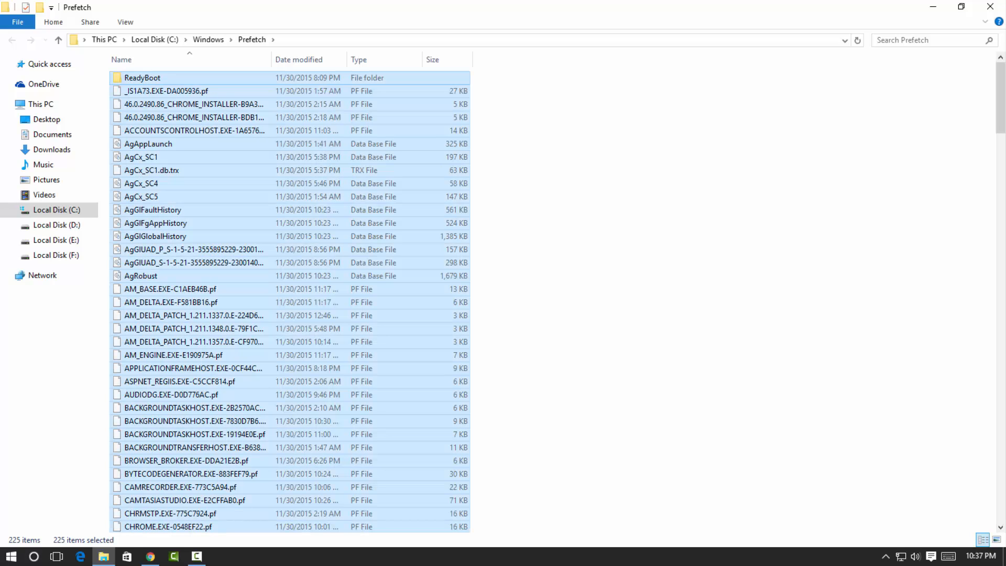
key(Delete)
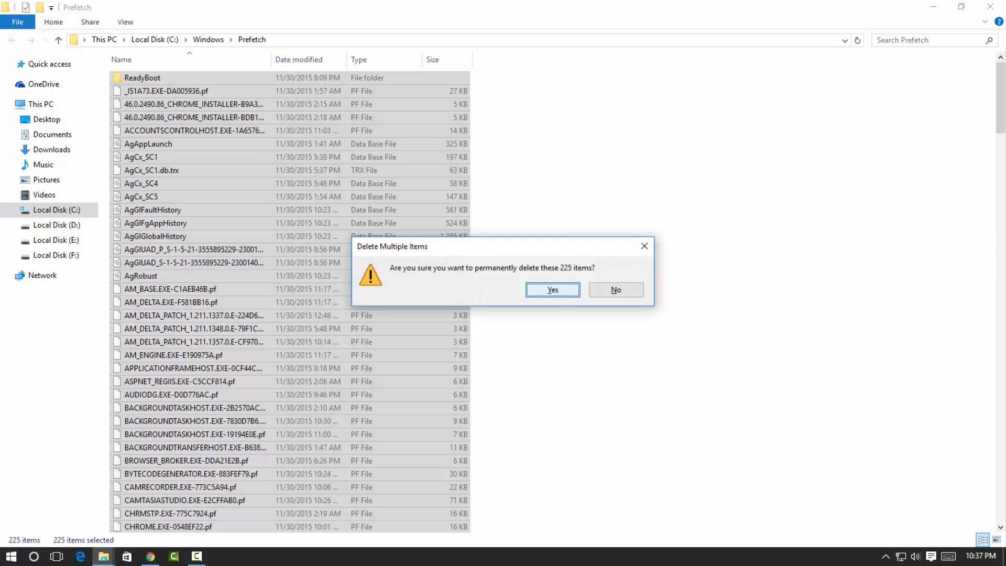
Step: Confirm deleting the 225 Prefetch items, skipping the one file in use
click(552, 290)
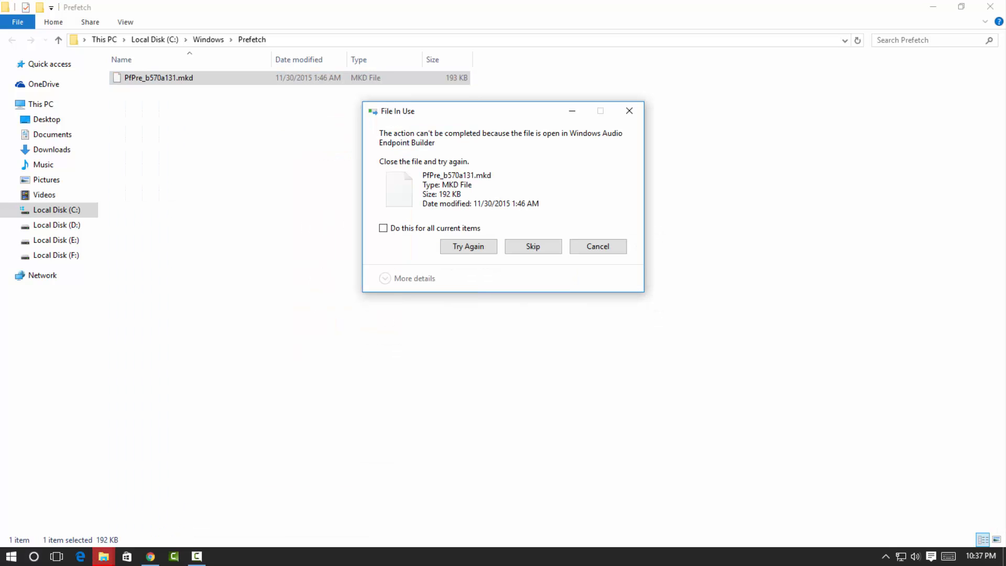
click(597, 247)
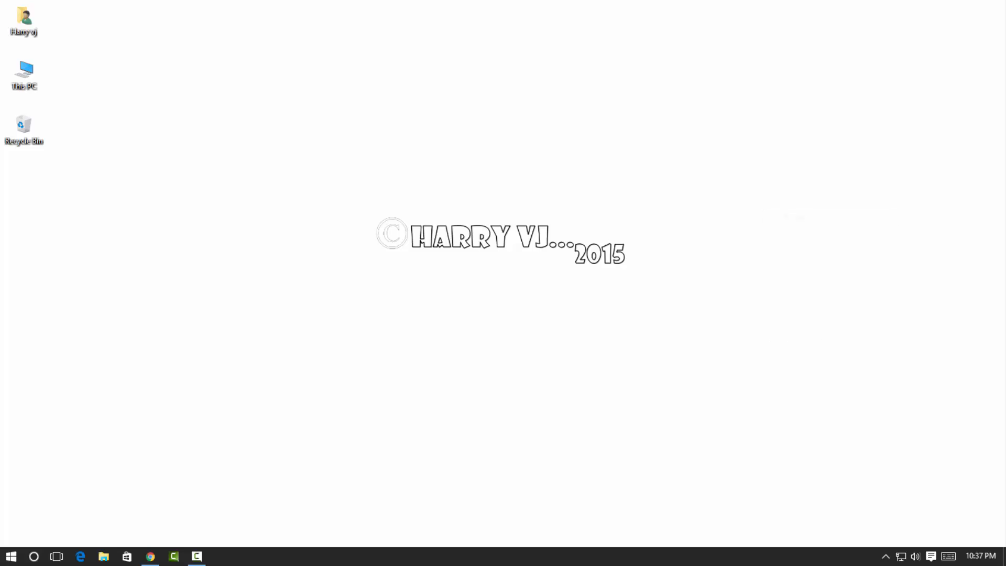
right_click(720, 96)
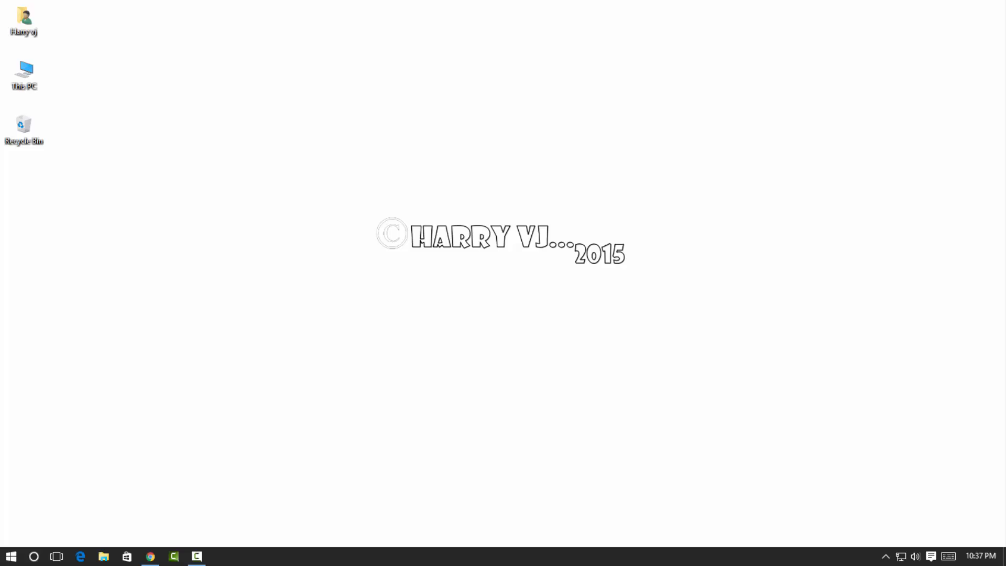
right_click(767, 145)
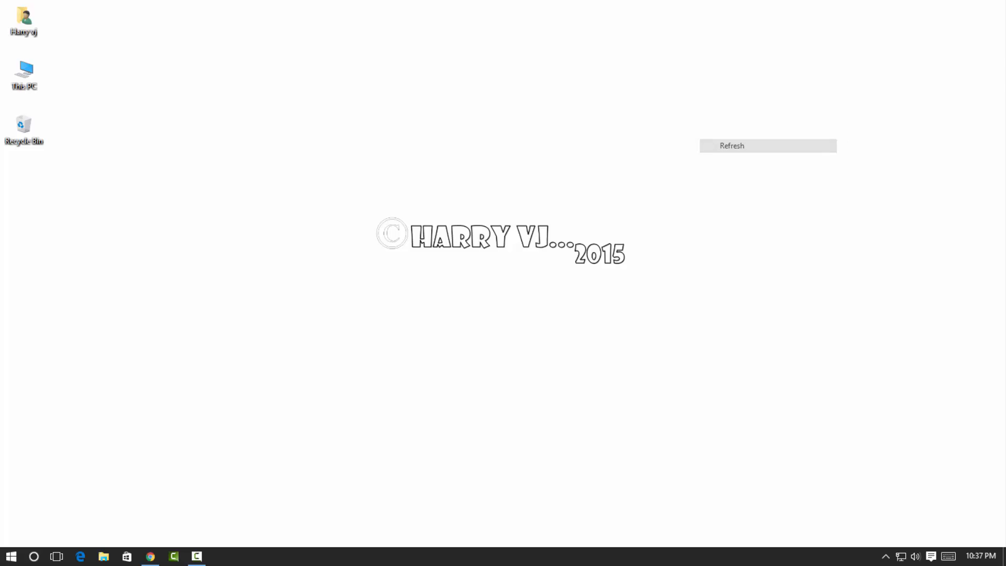
click(731, 146)
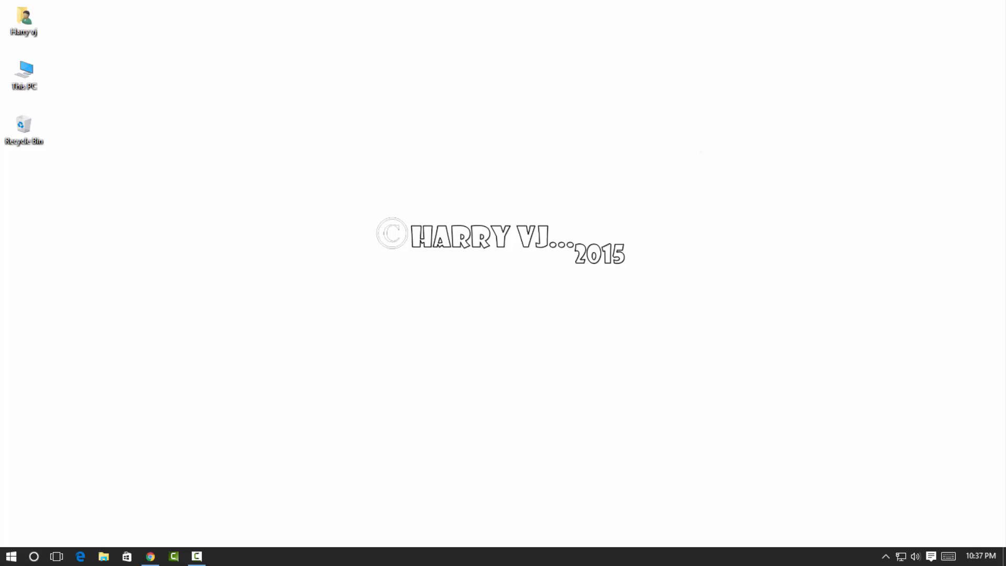